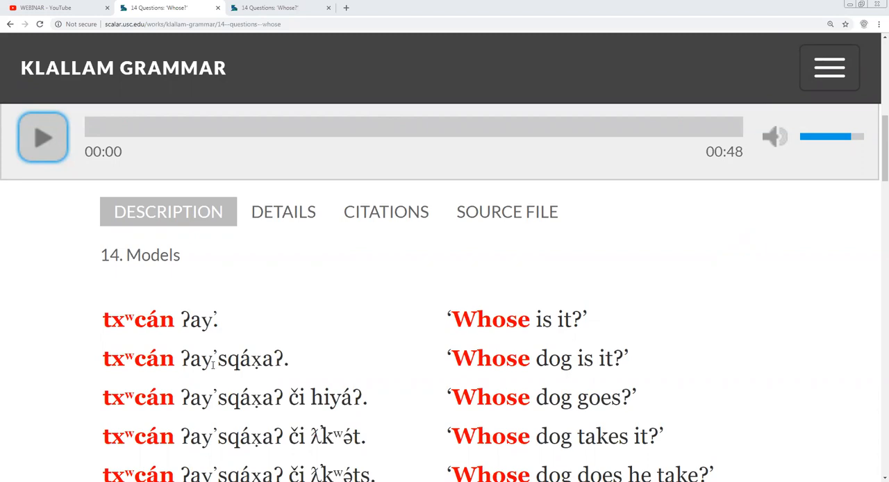
Play the lesson 14 model sentences recording and scroll down to the new vocabulary and dialogue
double_click(197, 358)
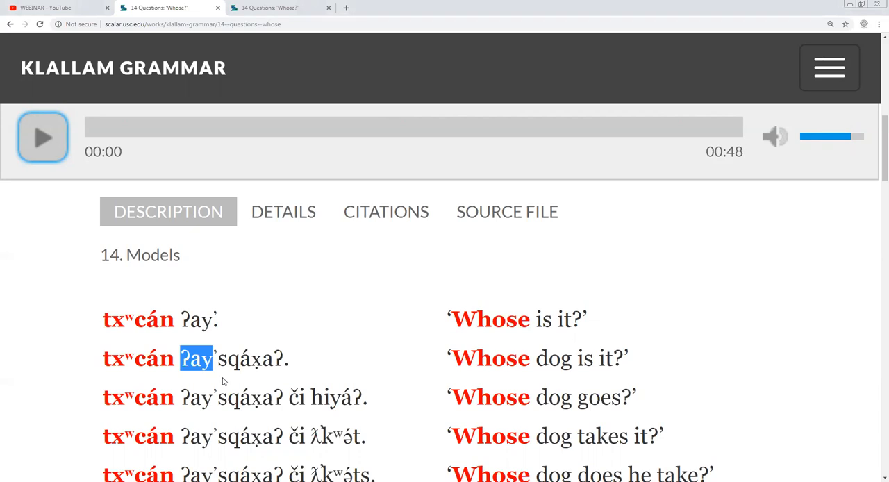
mouse_move(178, 368)
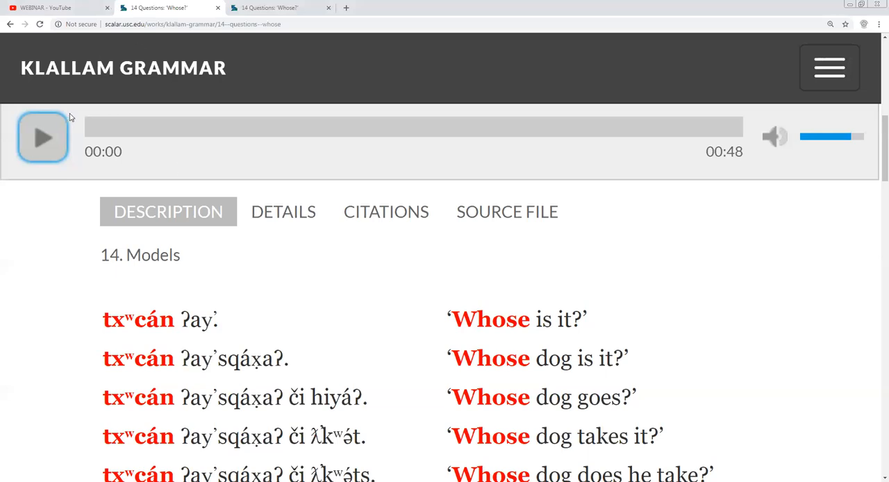
click(42, 137)
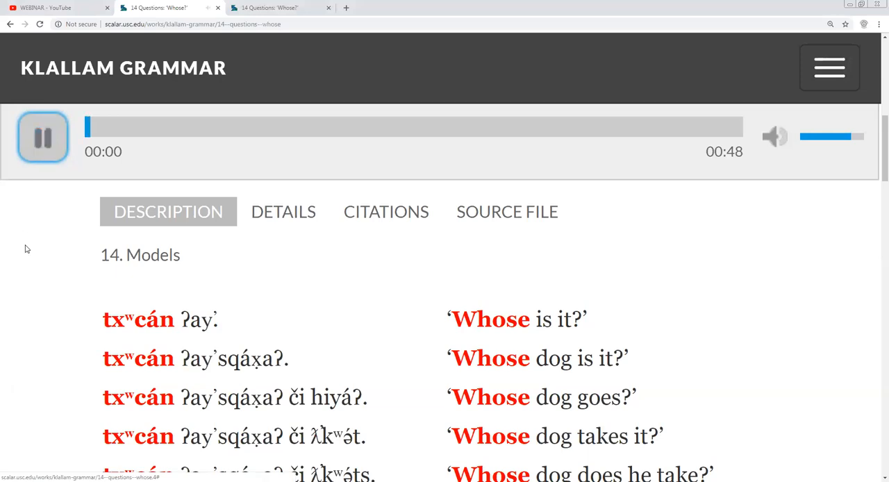
scroll(down, 3)
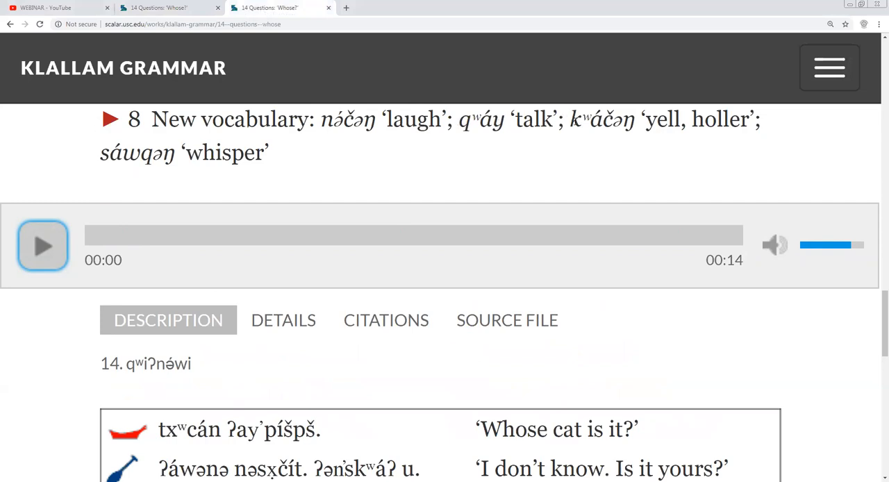
mouse_move(408, 136)
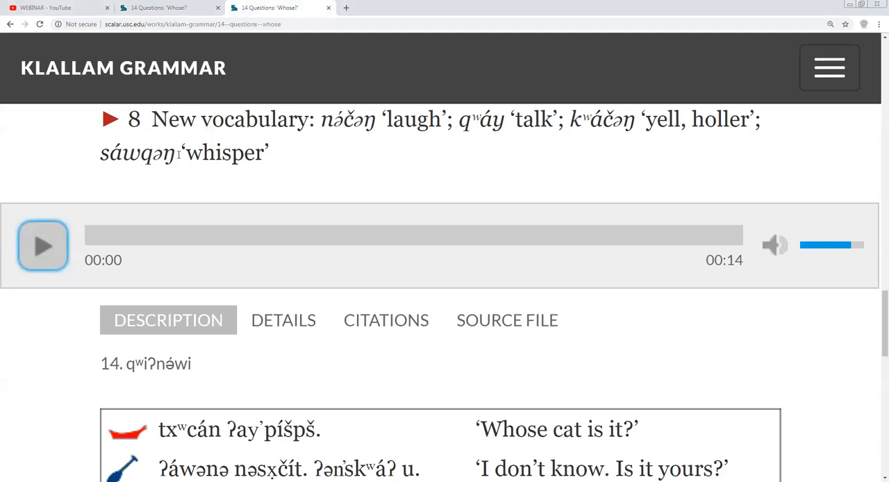
Play the 14-second 'Whose cat is it?' dialogue recording until it finishes
scroll(down, 3)
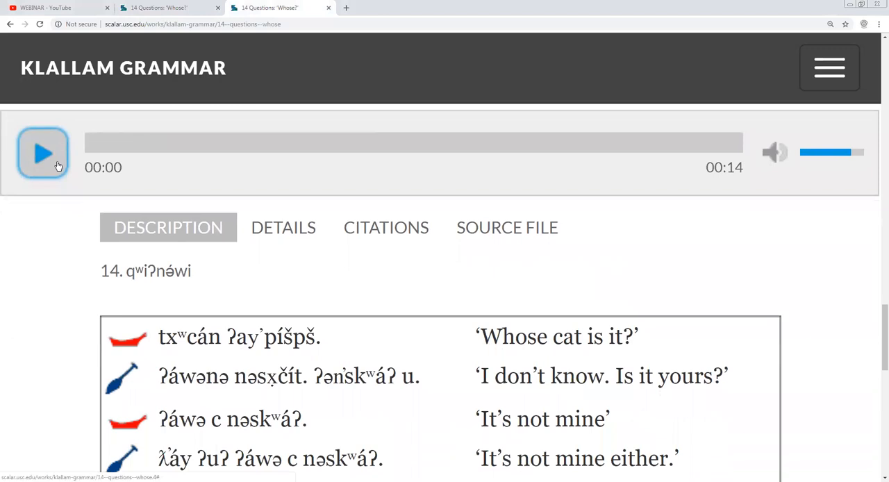
click(43, 153)
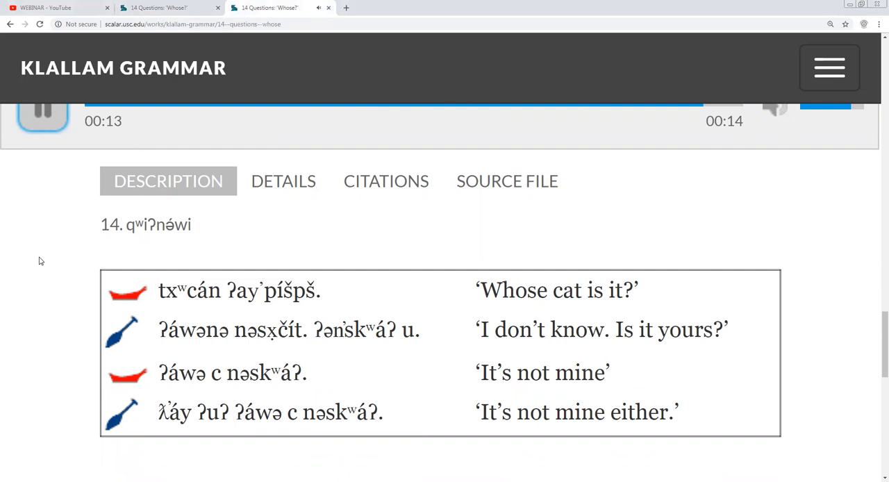
click(42, 113)
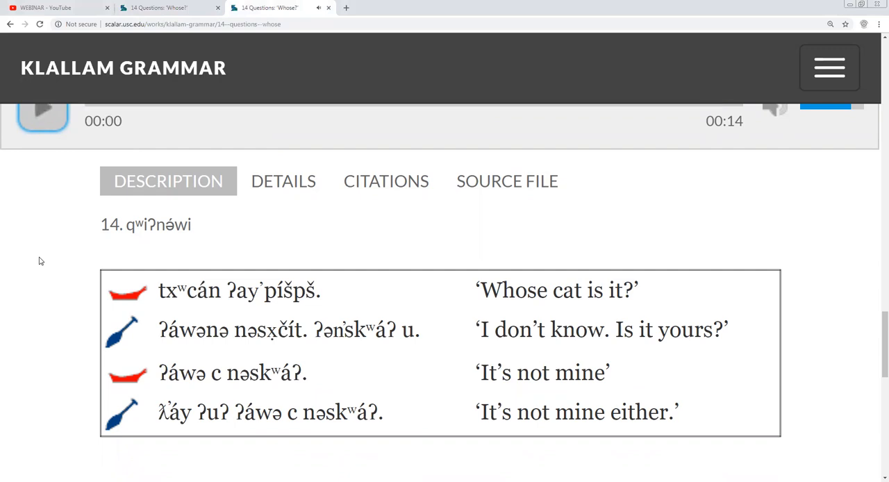